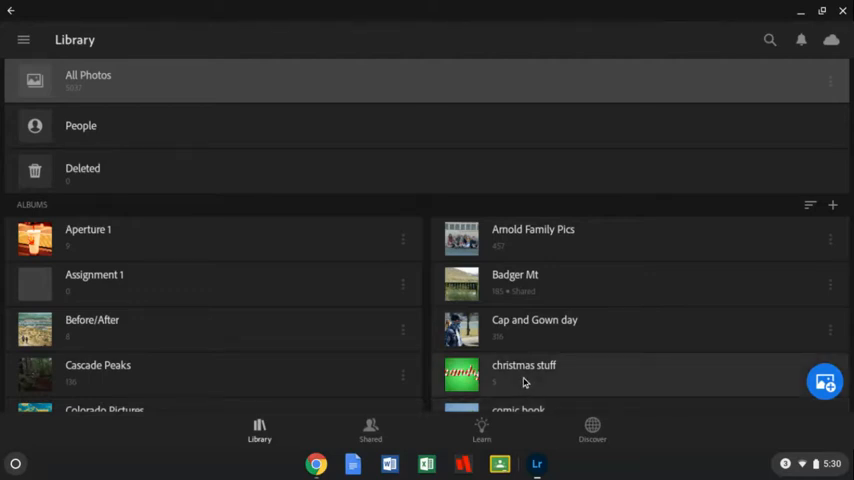
pyautogui.moveTo(520, 362)
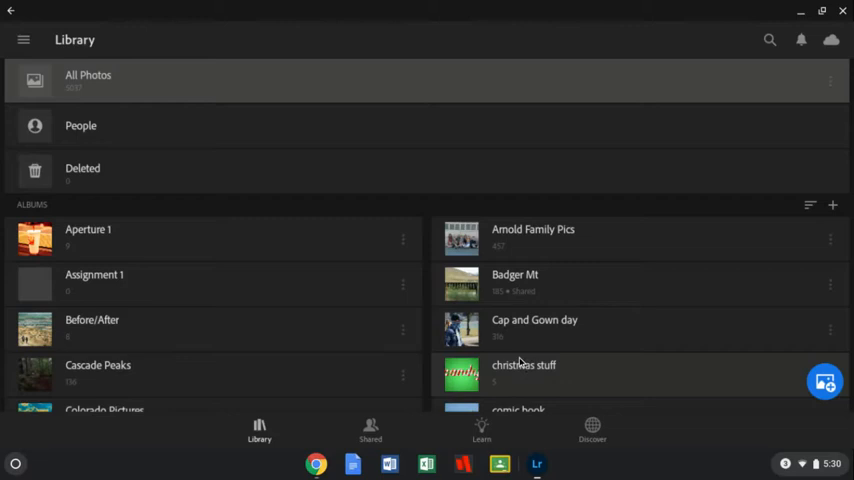
pyautogui.moveTo(360, 312)
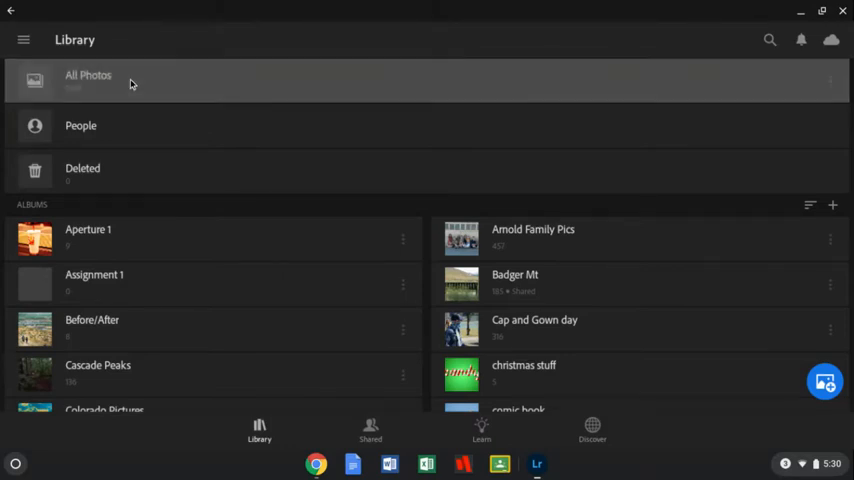
# Open the All Photos collection, showing photos from 2020 and 2019
pyautogui.click(88, 80)
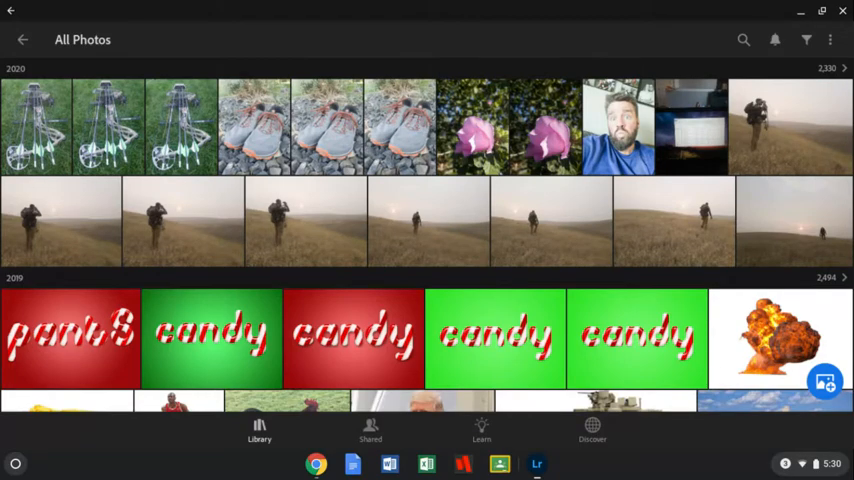
pyautogui.moveTo(705, 237)
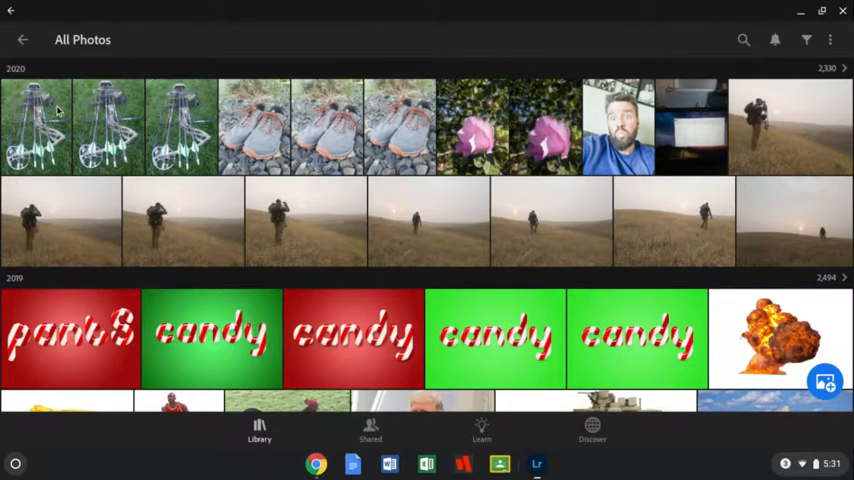
pyautogui.click(37, 125)
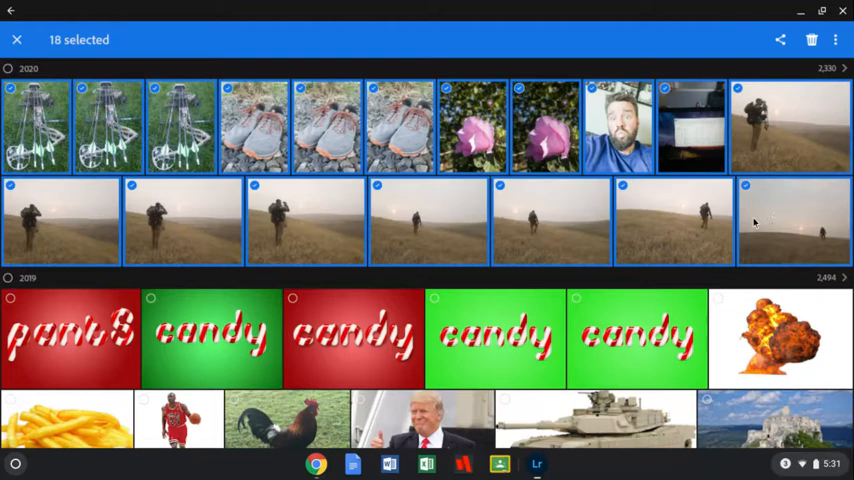
pyautogui.click(692, 127)
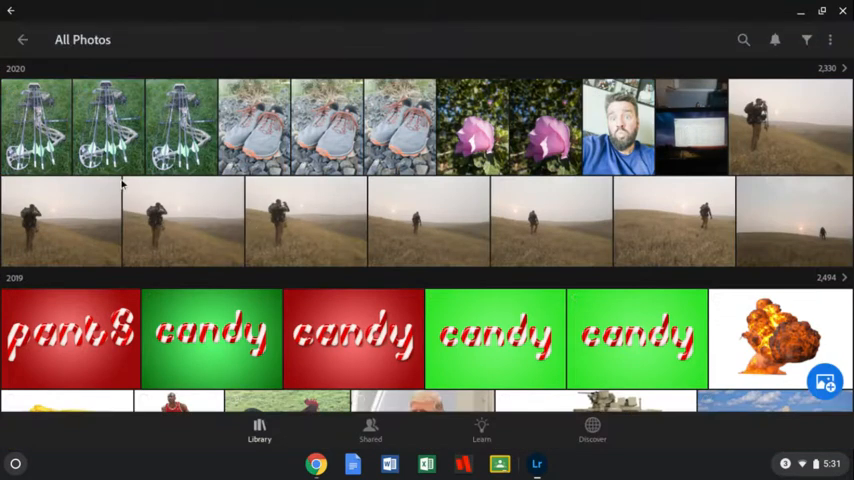
pyautogui.click(37, 127)
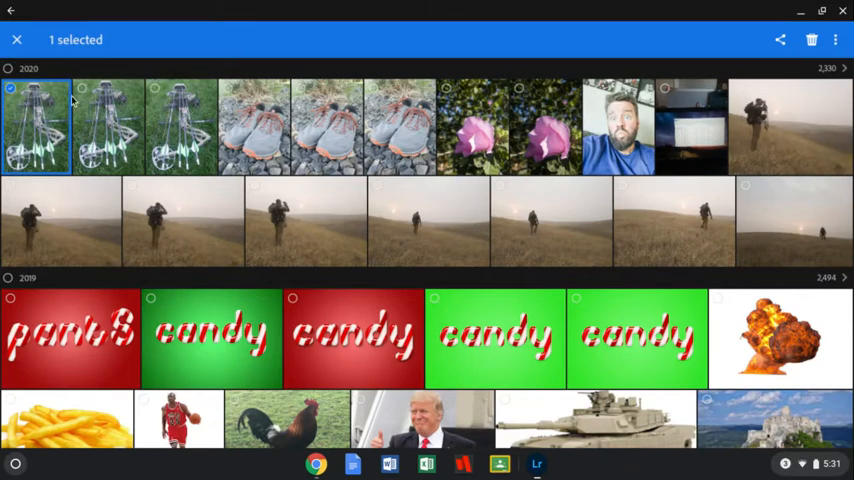
pyautogui.click(253, 125)
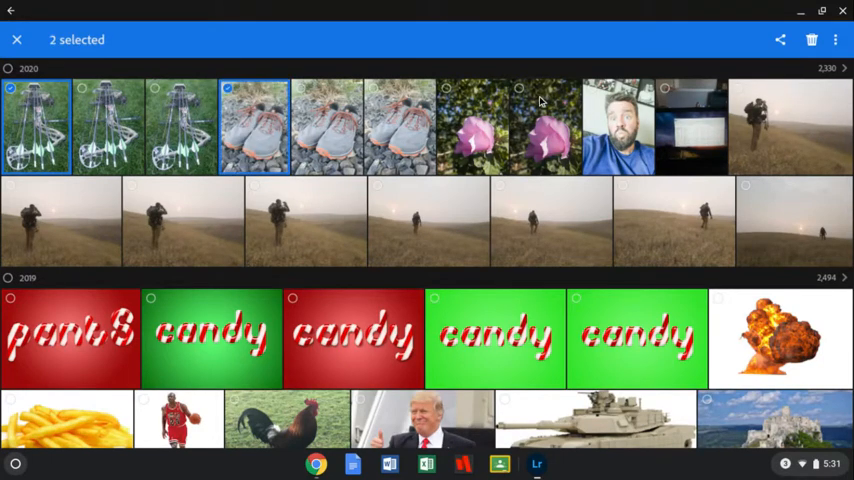
pyautogui.click(545, 126)
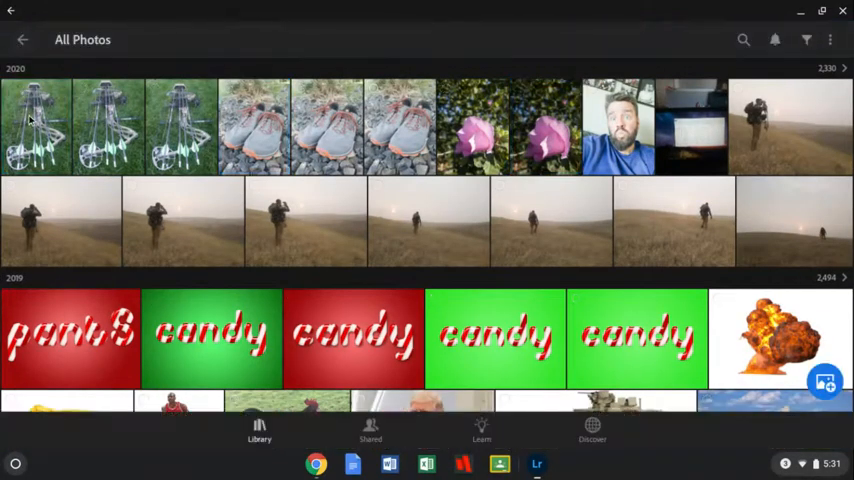
# Select 17 photos from 2020, leaving out the screenshot, and start a new album for them
pyautogui.click(37, 126)
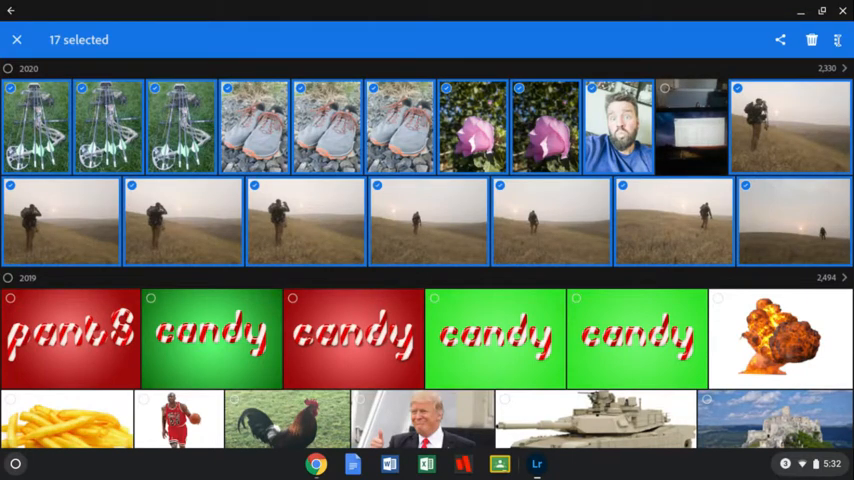
pyautogui.click(838, 39)
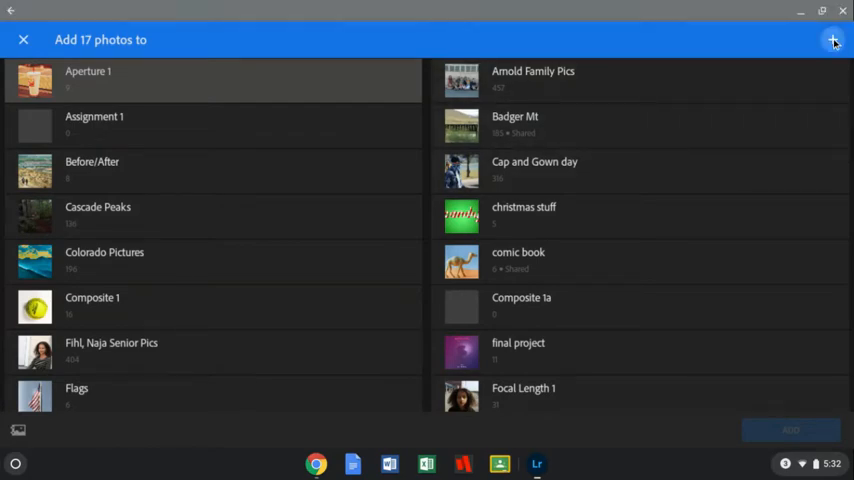
pyautogui.click(833, 40)
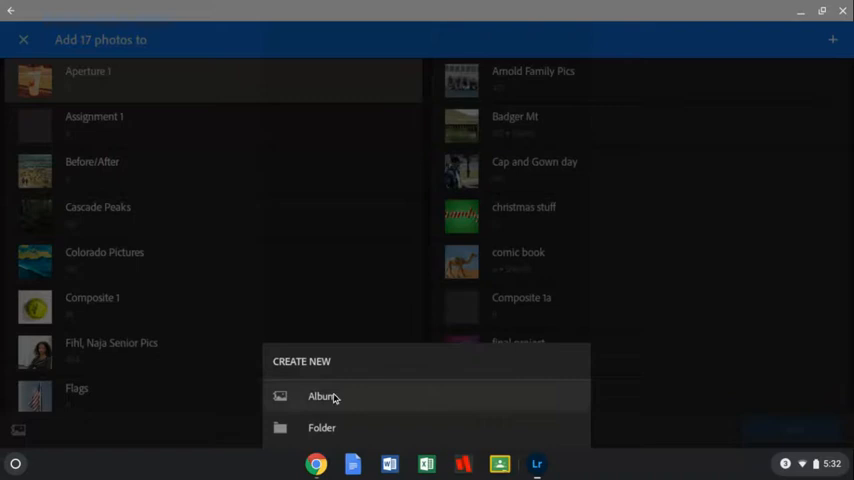
pyautogui.click(322, 396)
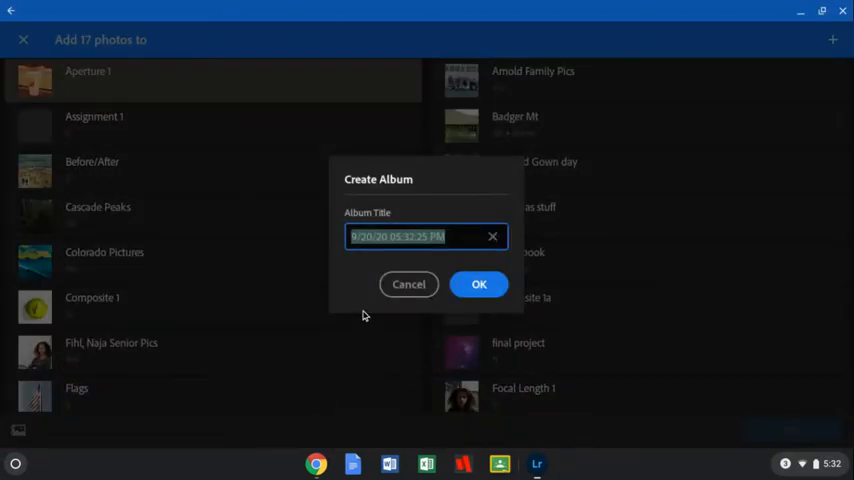
# Type the assignment name as the new album's title
pyautogui.write('Name of the Assignme')
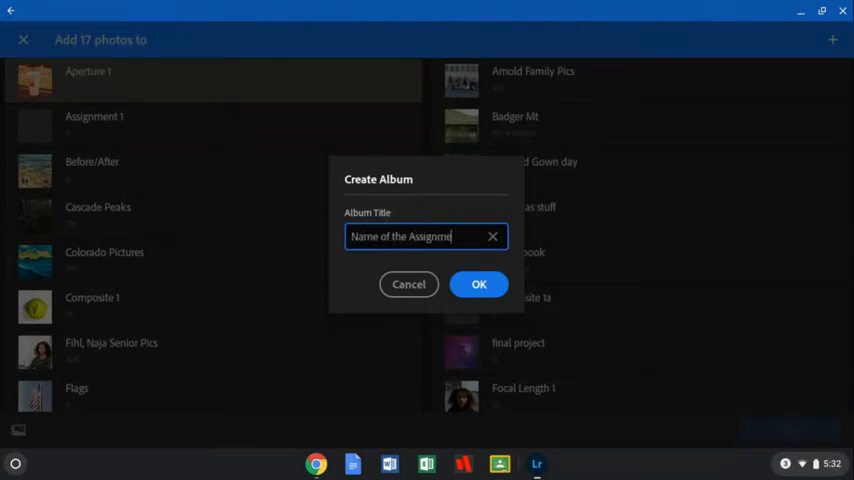
pyautogui.write('nt')
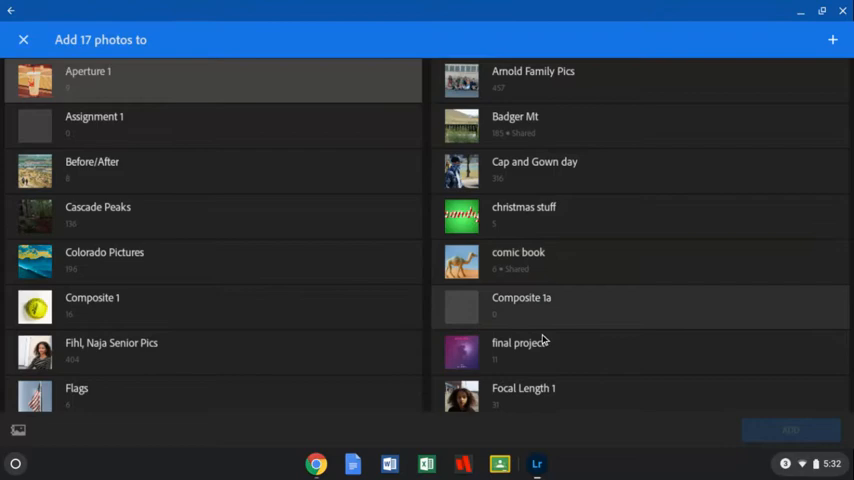
# Scroll down the destination list toward the new assignment album
pyautogui.scroll(-3)
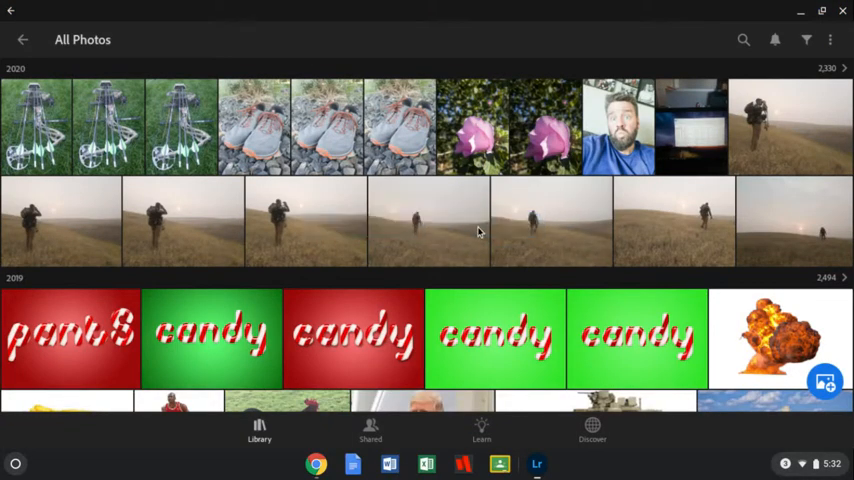
pyautogui.moveTo(465, 363)
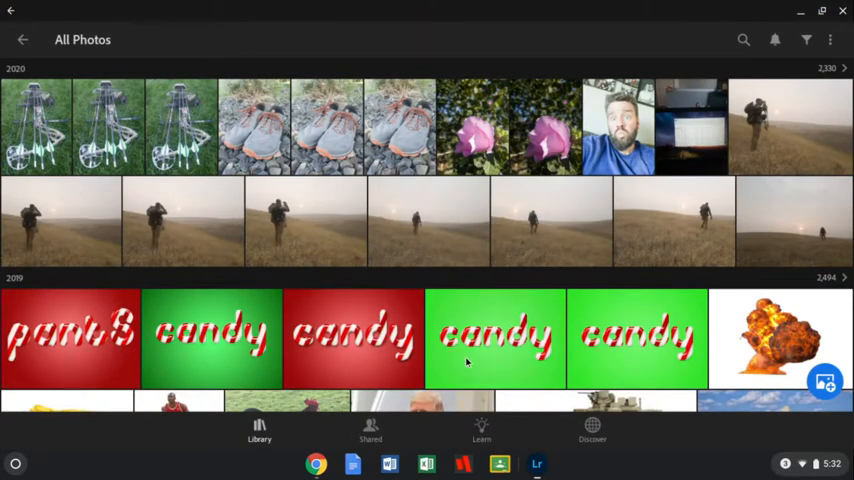